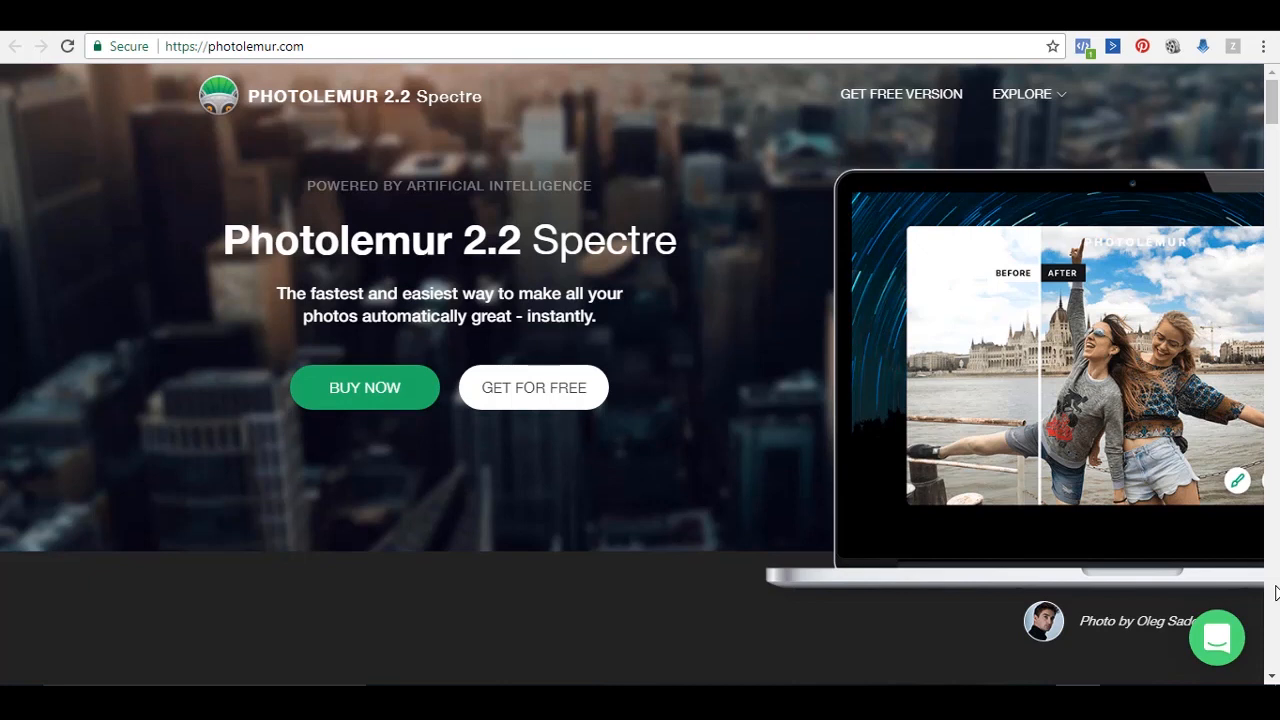
- Scroll the photolemur.com homepage down to the 'Photolemur 2.2 Spectre available as' section
scroll(down, 3)
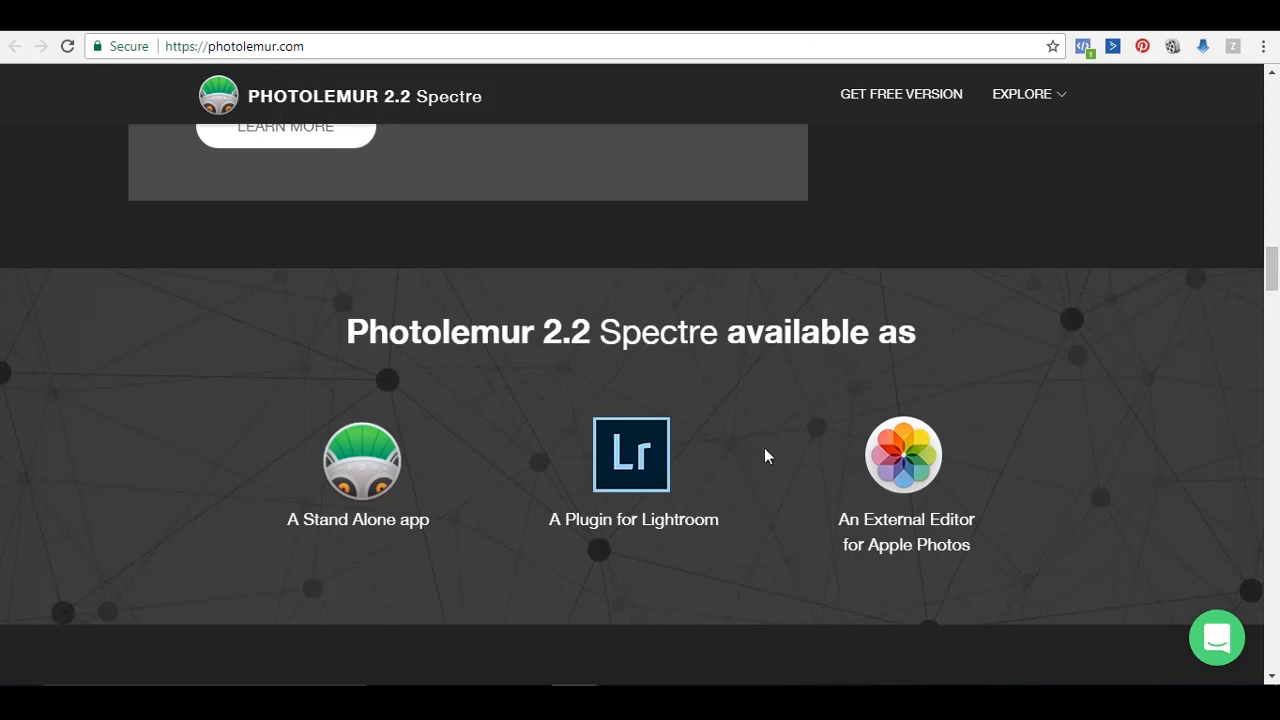
mouse_move(764, 452)
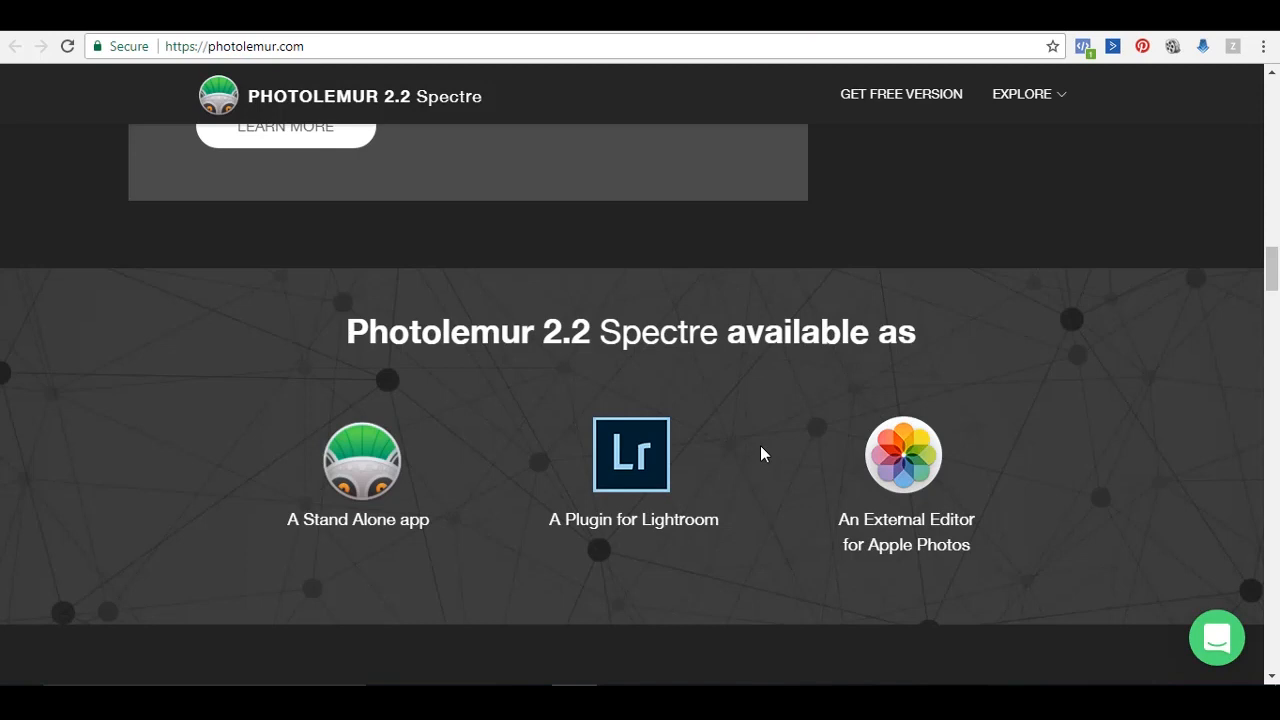
mouse_move(1022, 476)
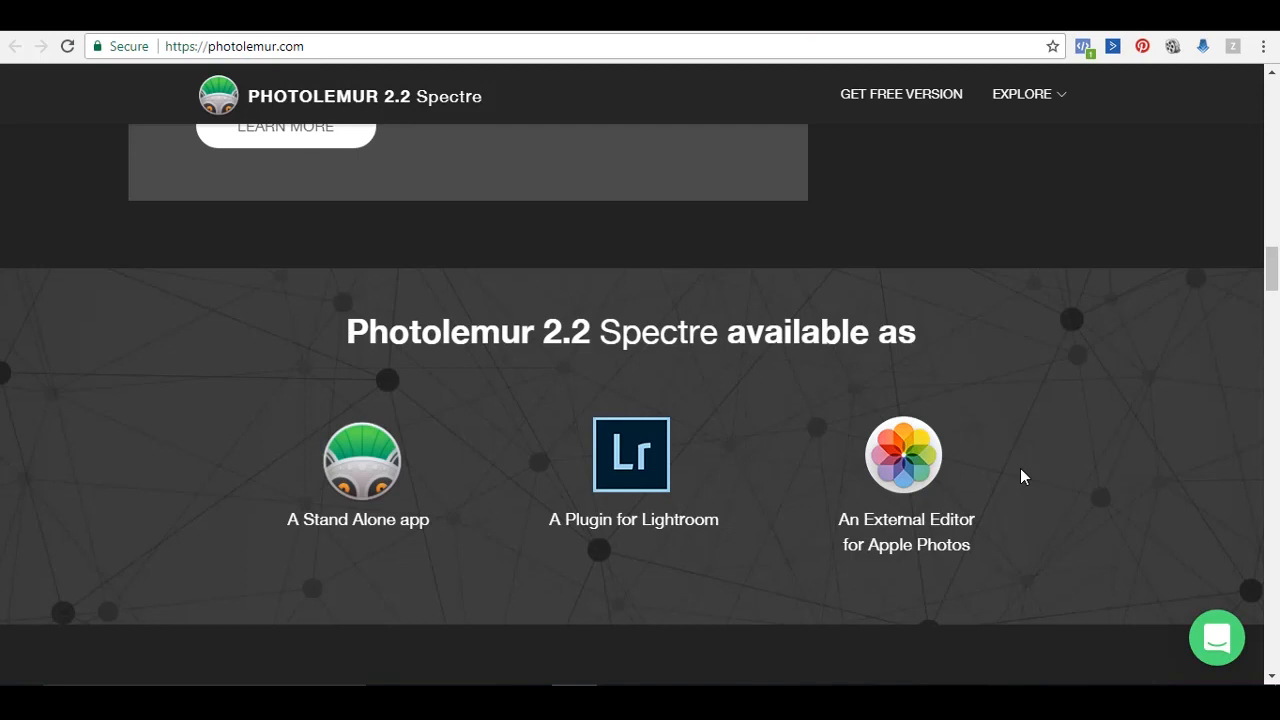
mouse_move(1166, 322)
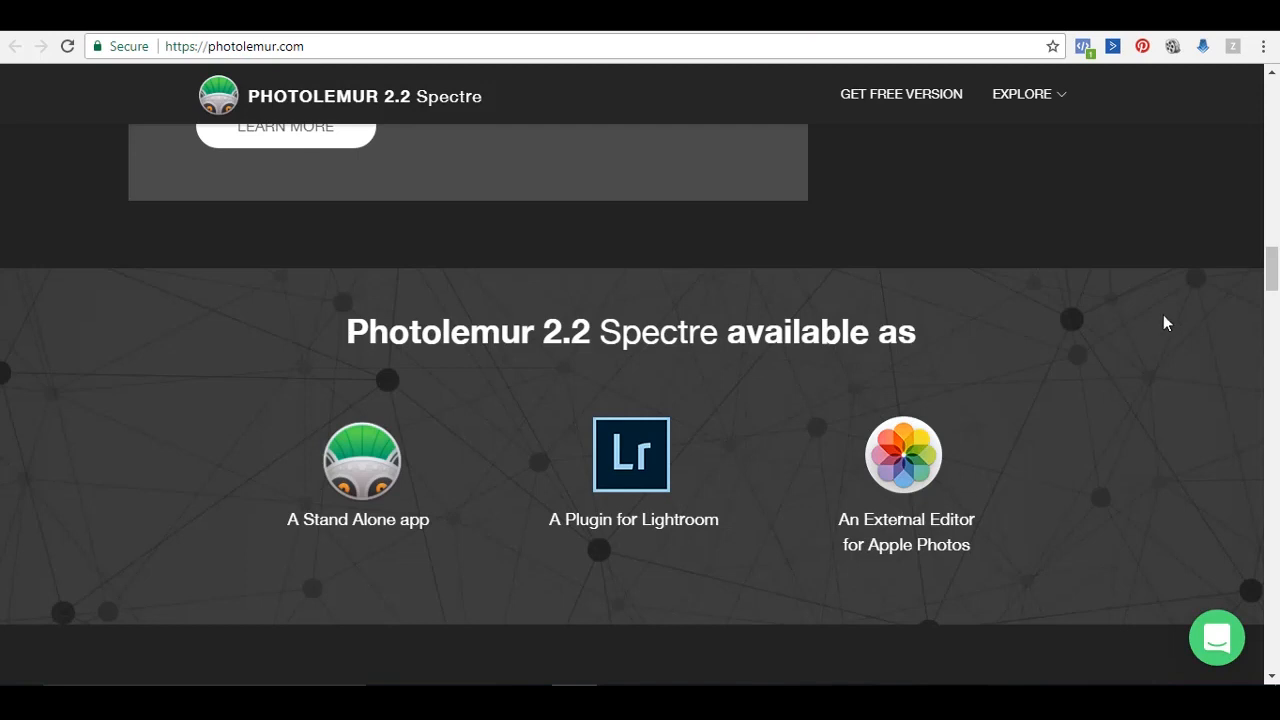
scroll(down, 3)
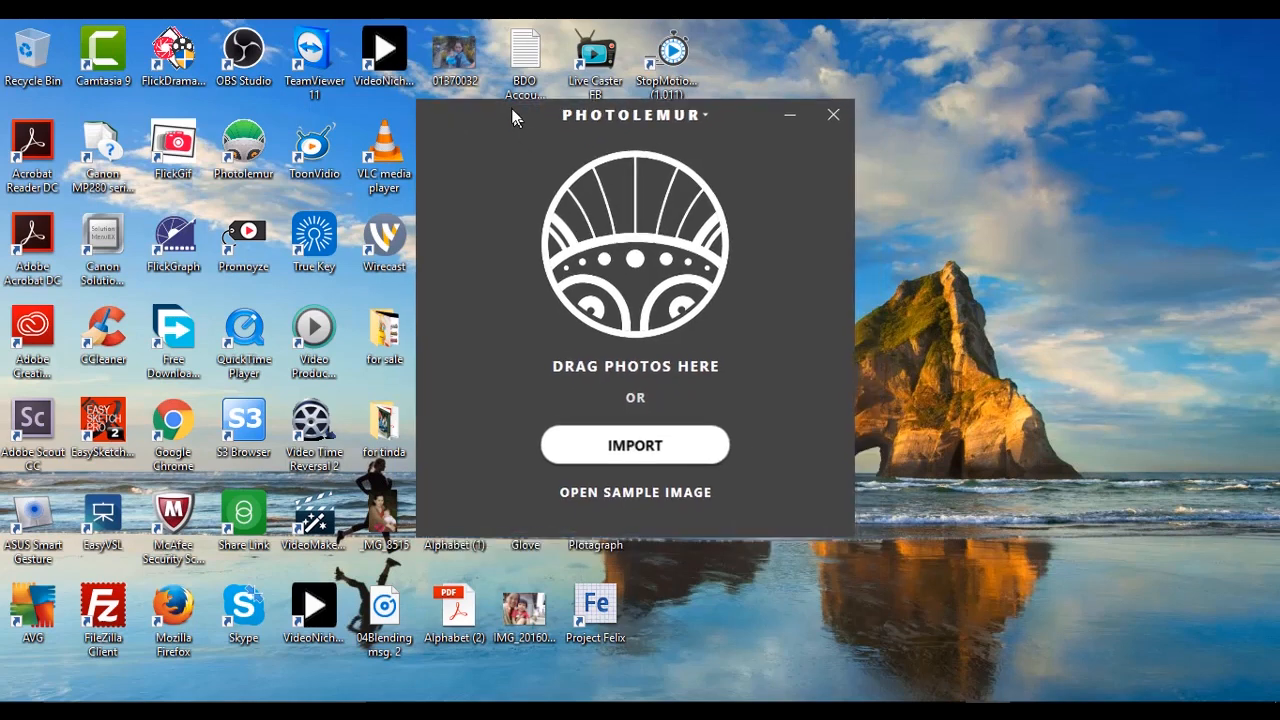
- Reposition the Photolemur app window on the desktop before importing the child photo
drag(636, 114, 658, 136)
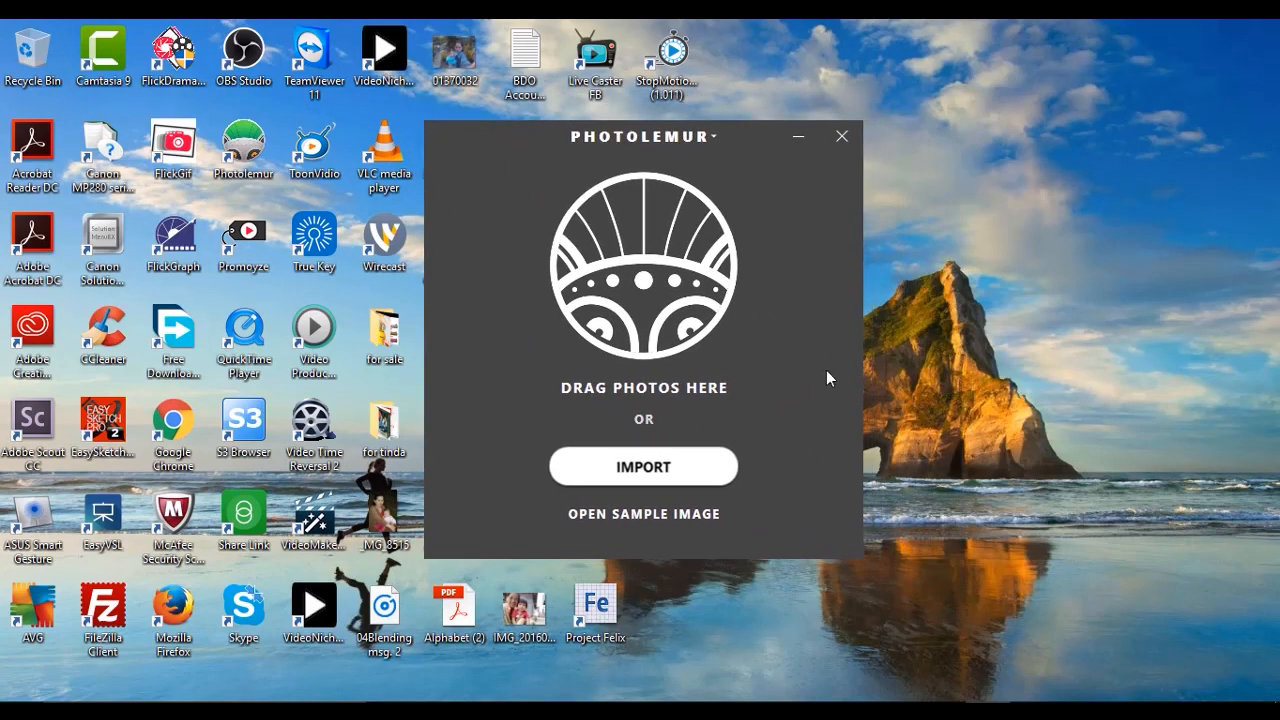
mouse_move(644, 480)
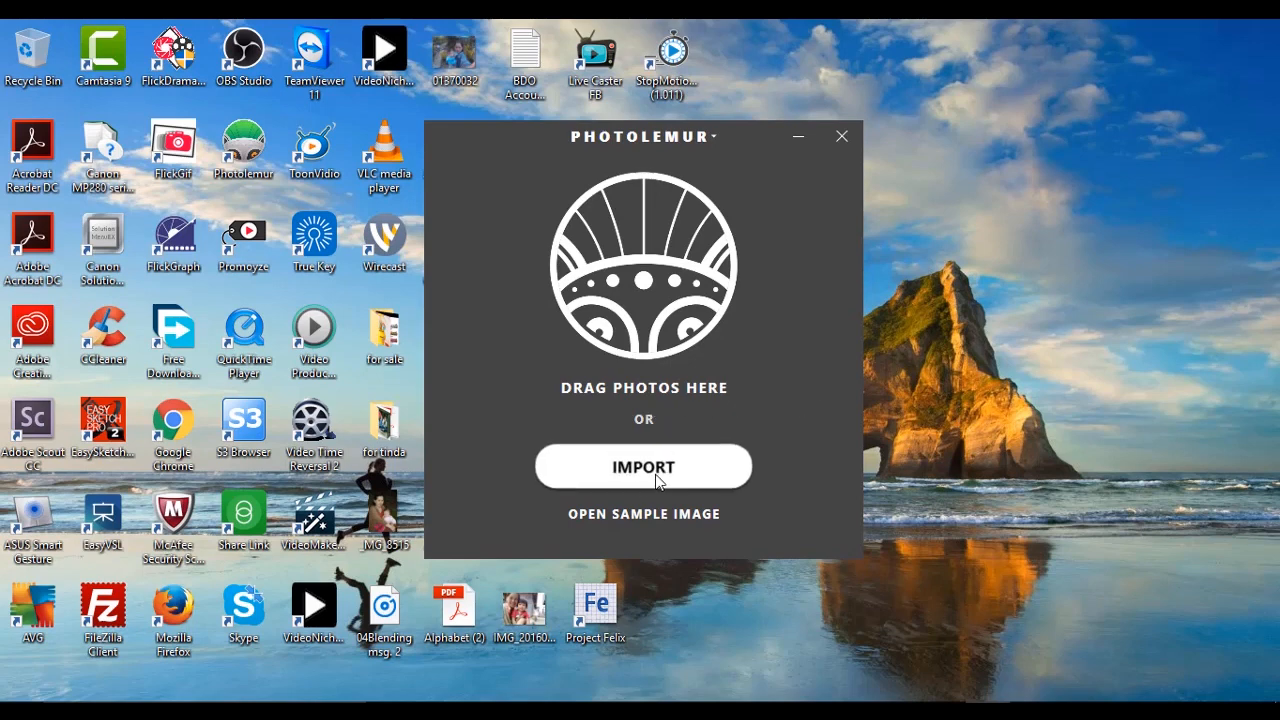
mouse_move(982, 296)
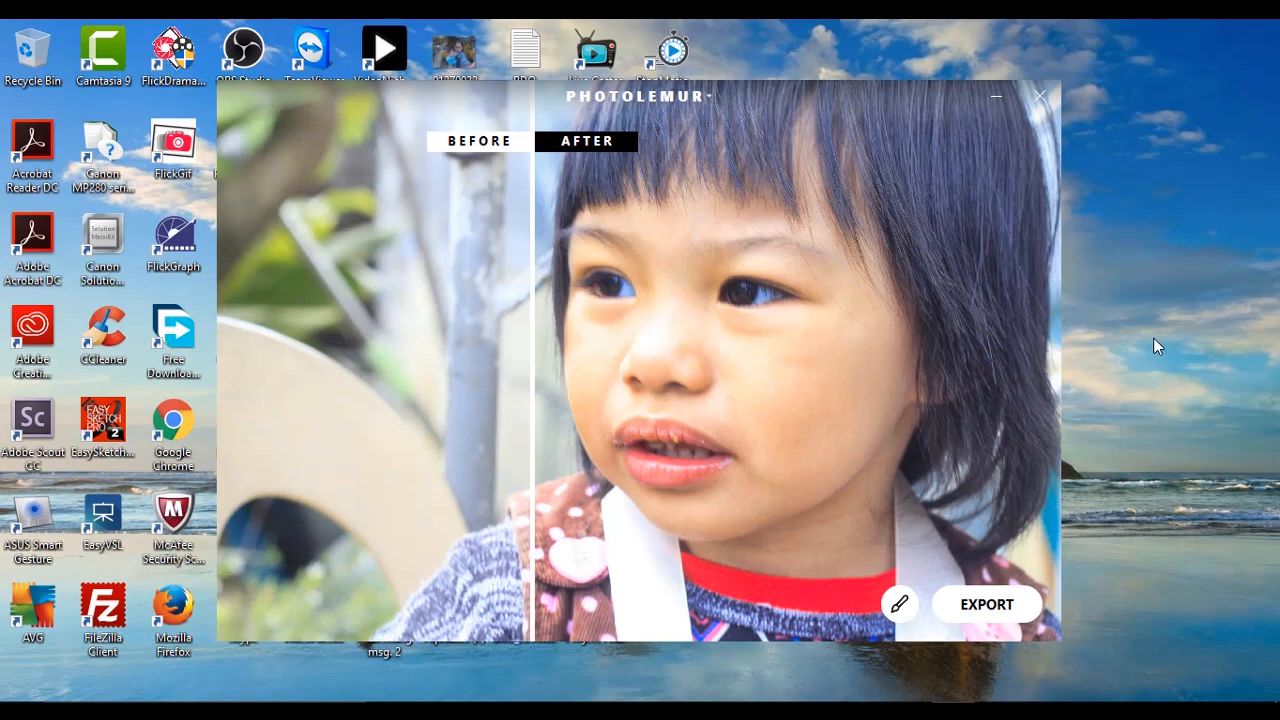
mouse_move(420, 304)
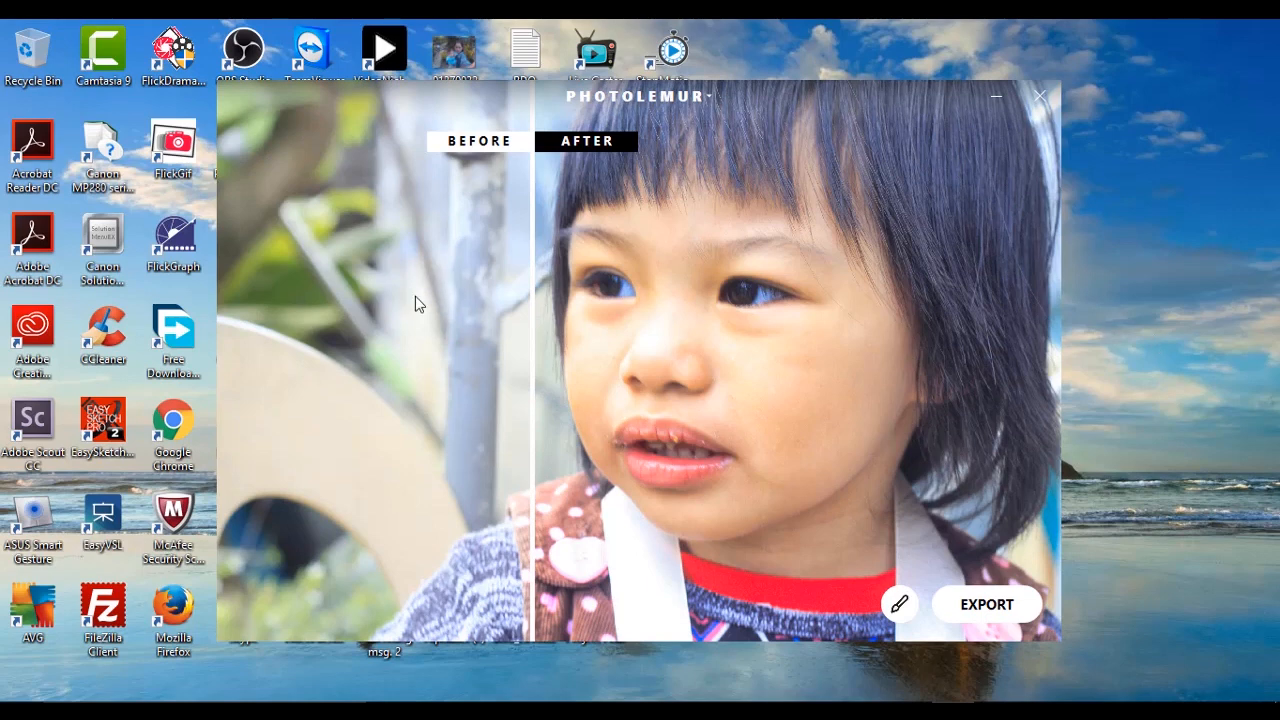
mouse_move(756, 256)
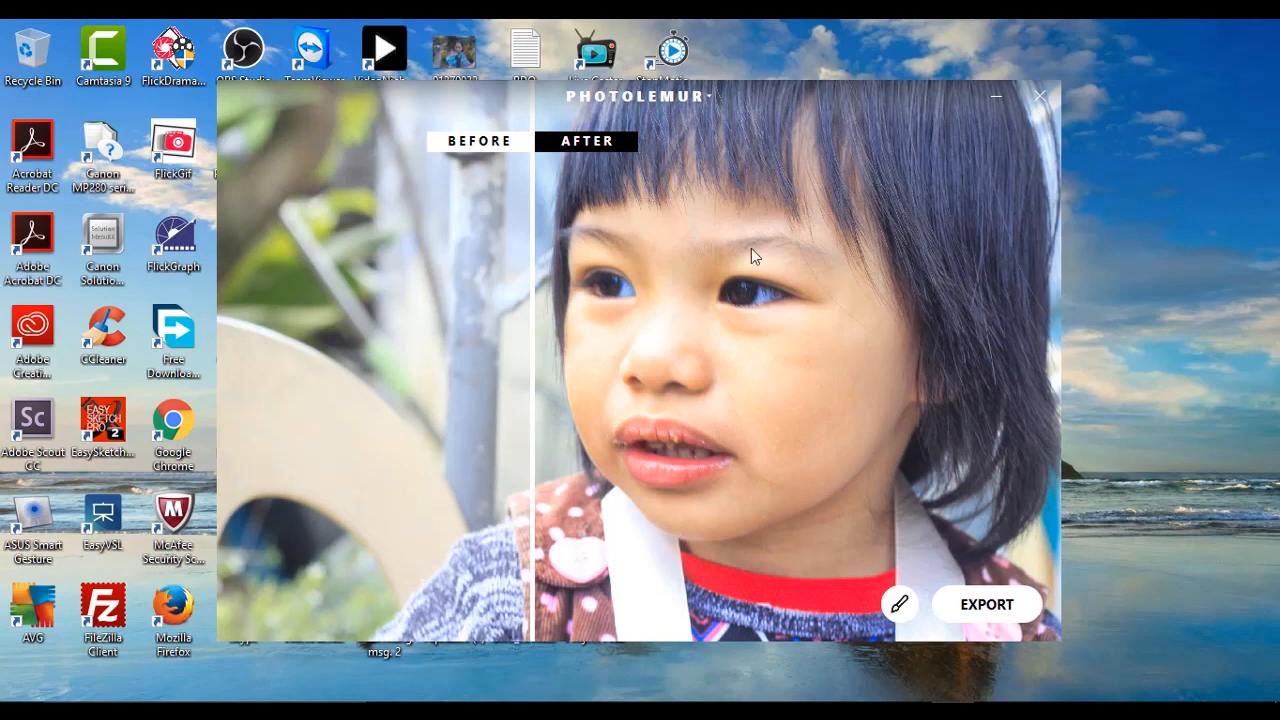
mouse_move(856, 348)
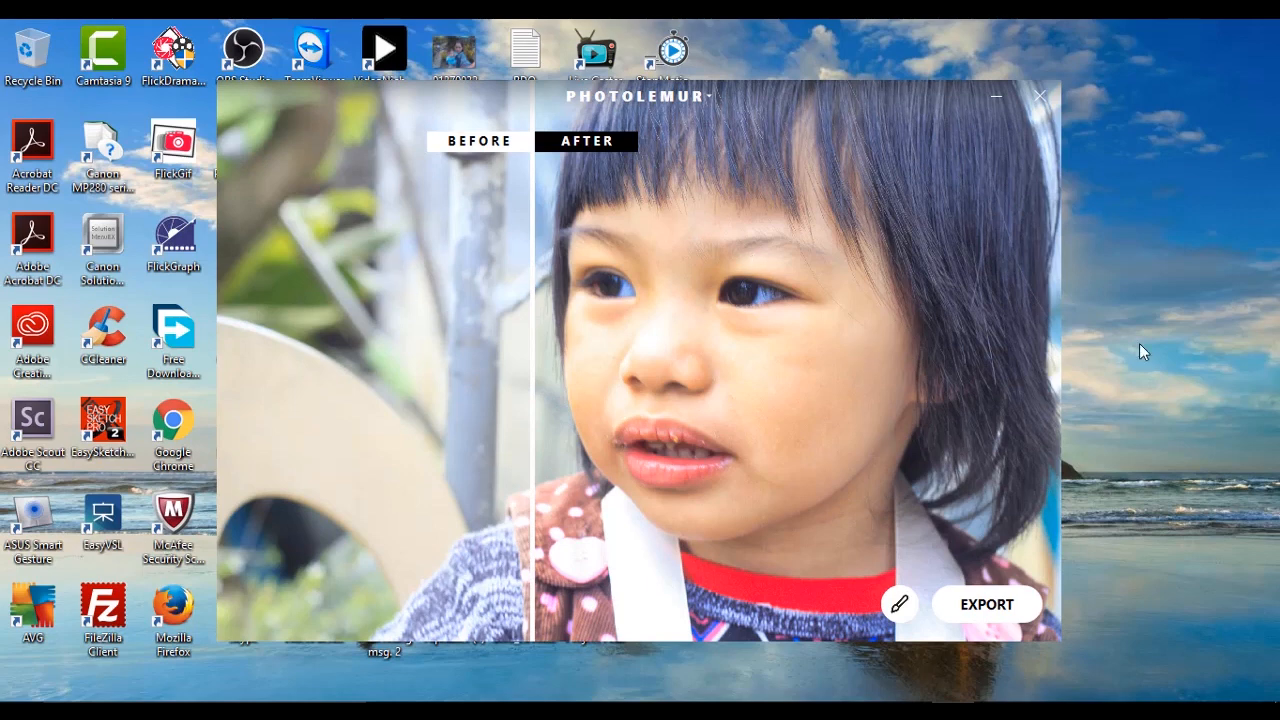
mouse_move(910, 612)
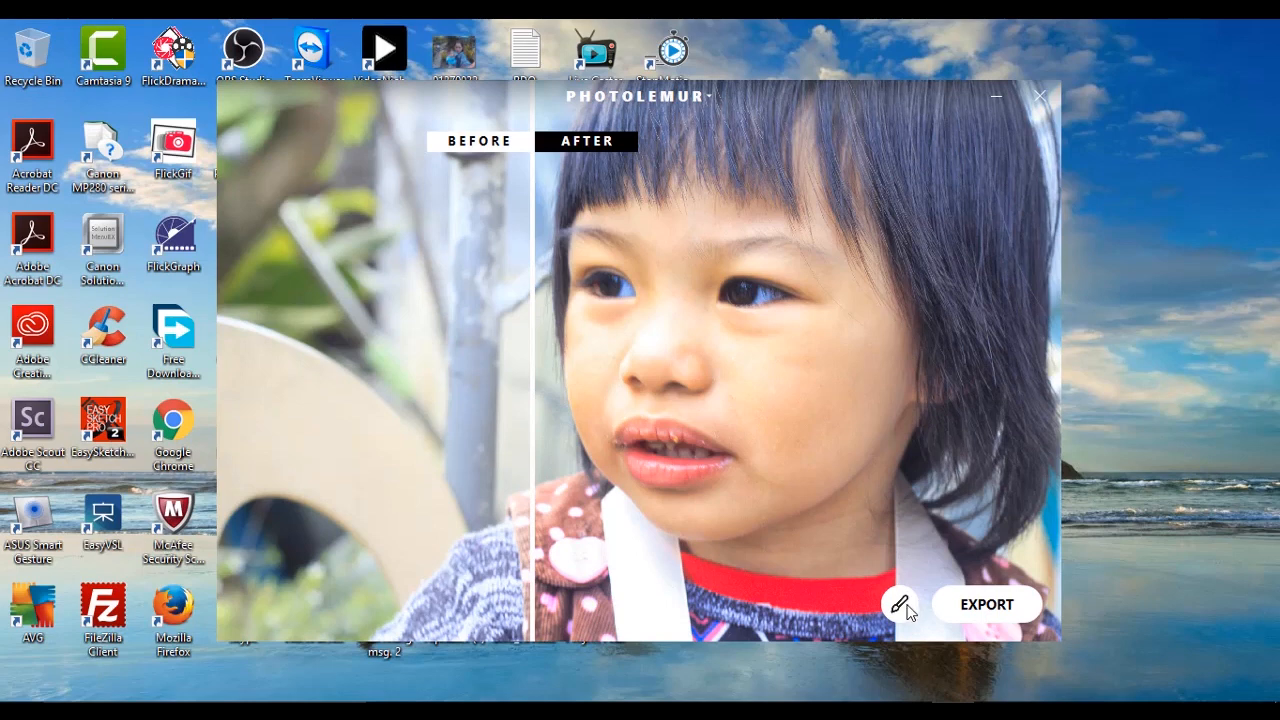
- Try lower Boost strengths on the child photo, then return the slider to full boost
click(900, 604)
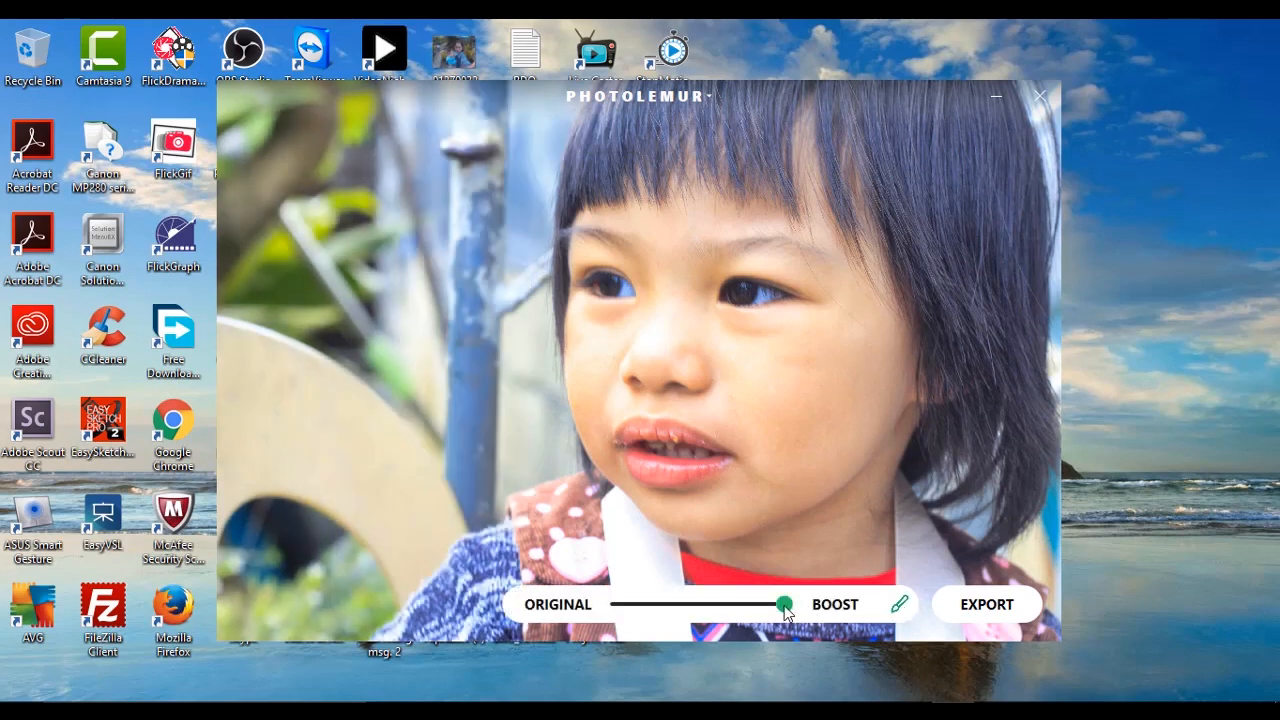
drag(784, 604, 724, 604)
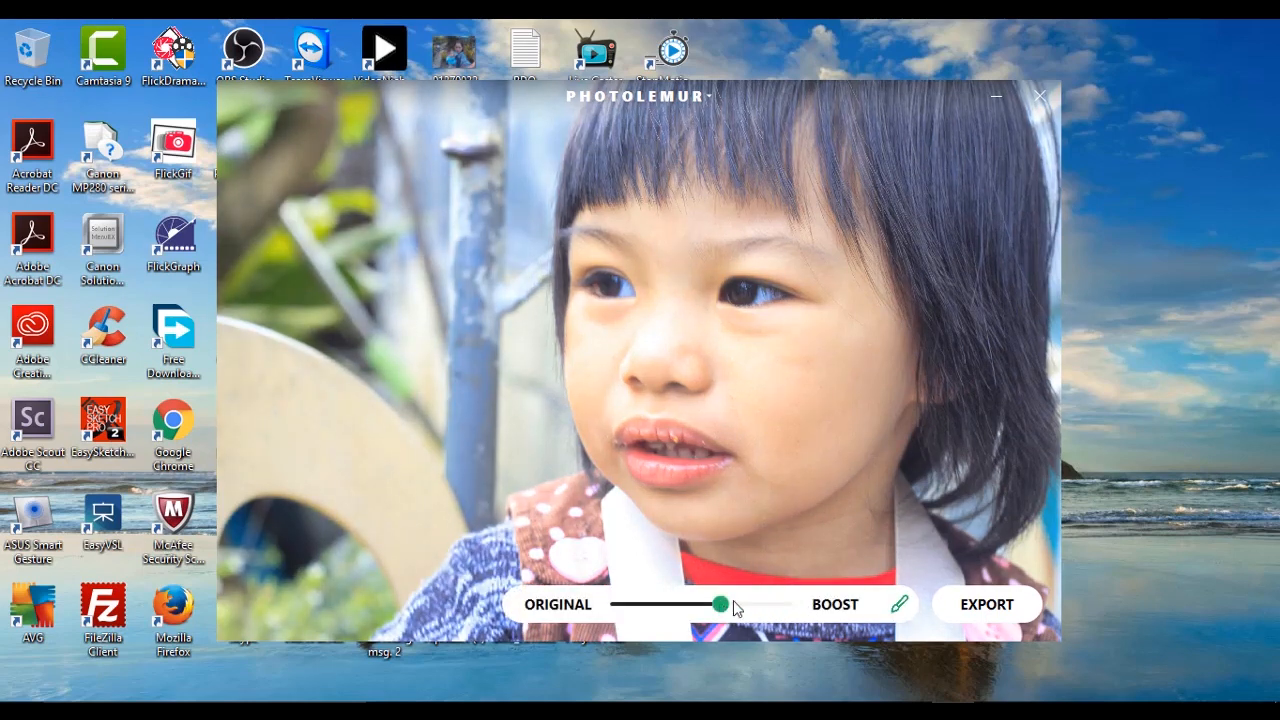
drag(722, 604, 692, 604)
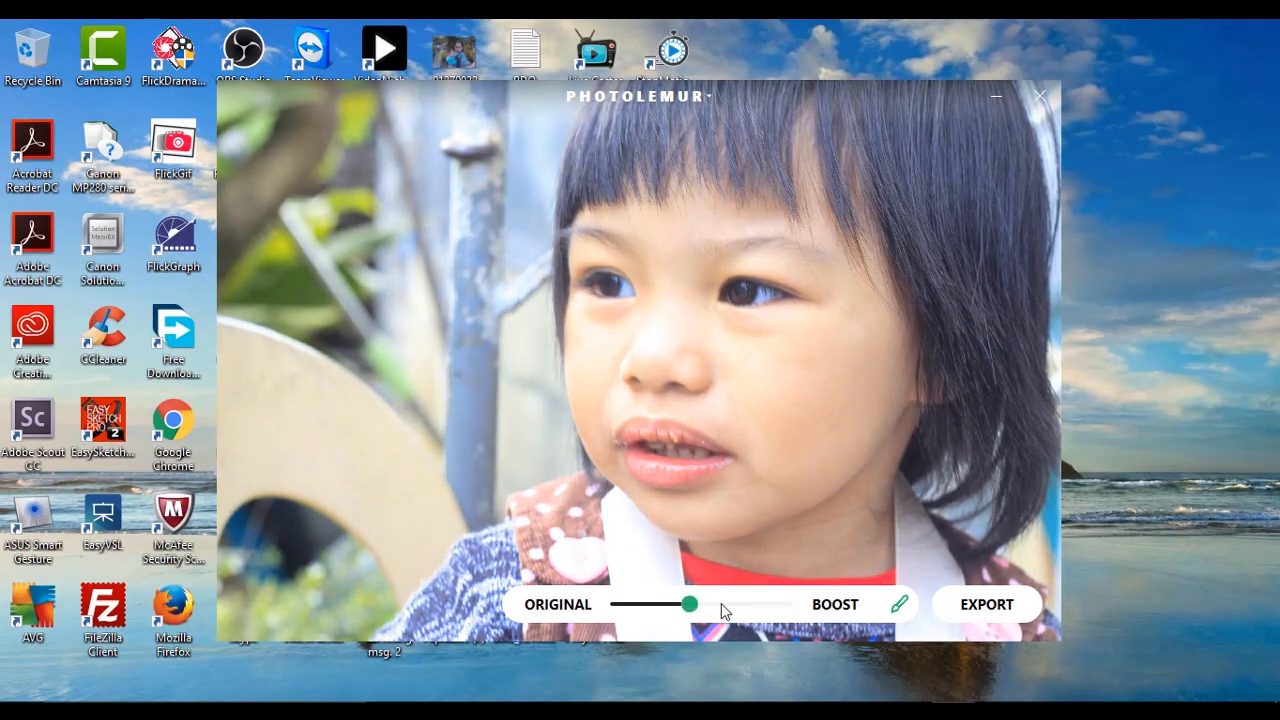
drag(690, 604, 784, 604)
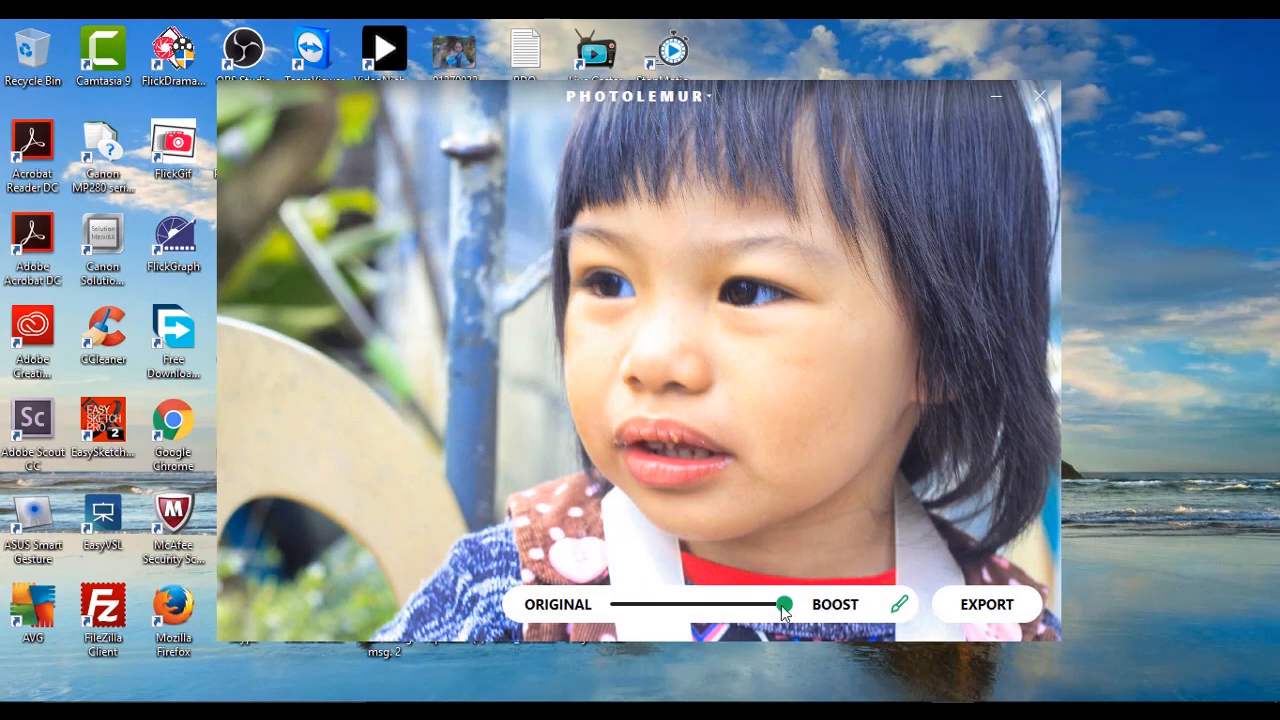
mouse_move(918, 320)
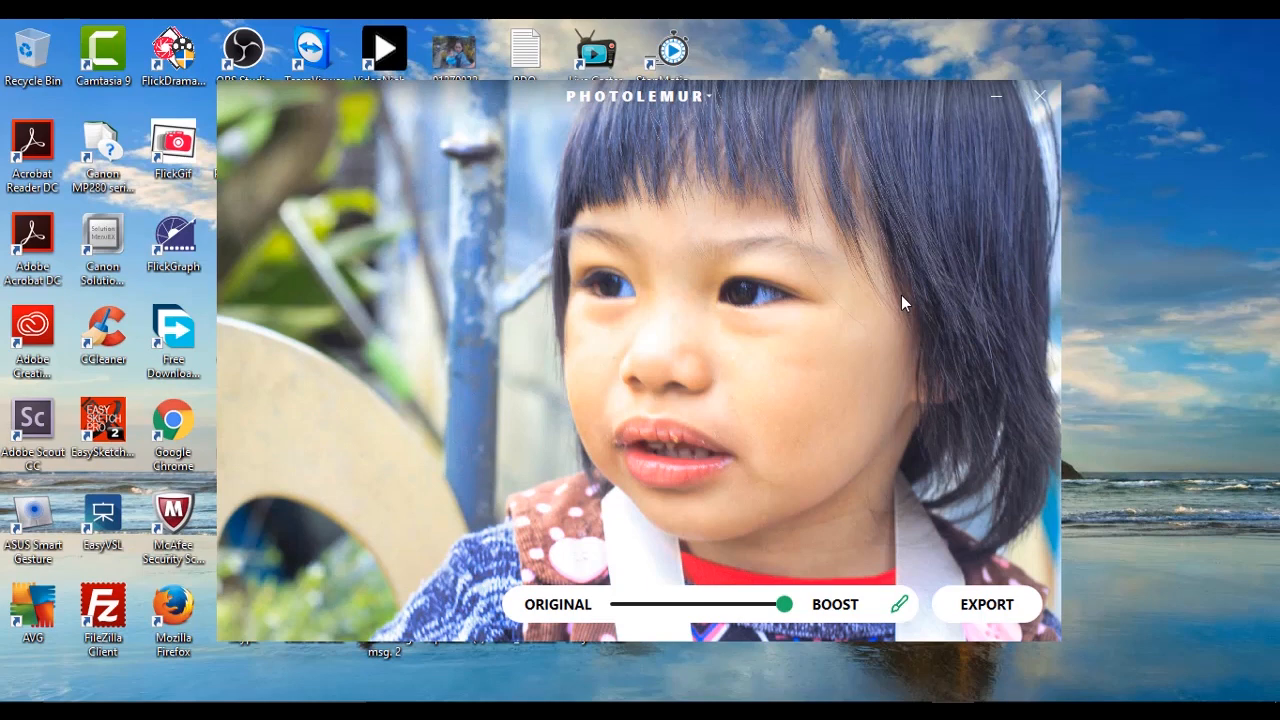
mouse_move(1012, 616)
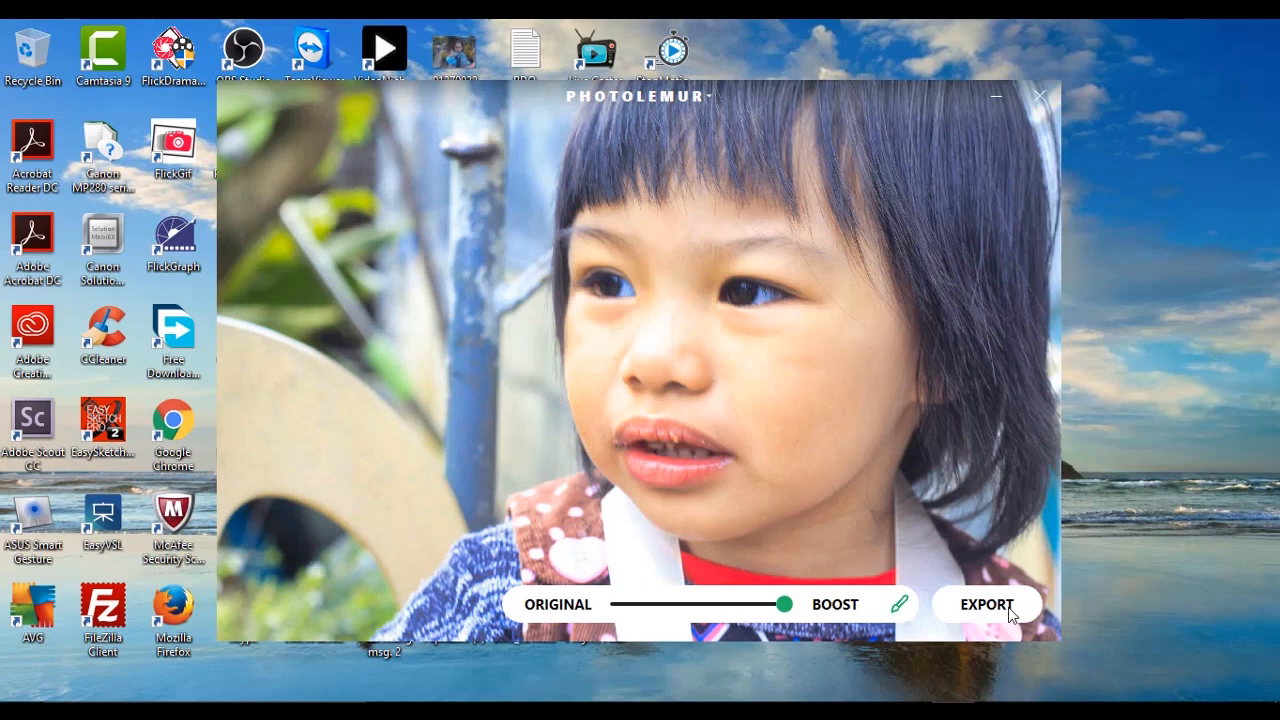
- Export the enhanced photo to disk, naming the file Enhanced in the Save As dialog
click(986, 604)
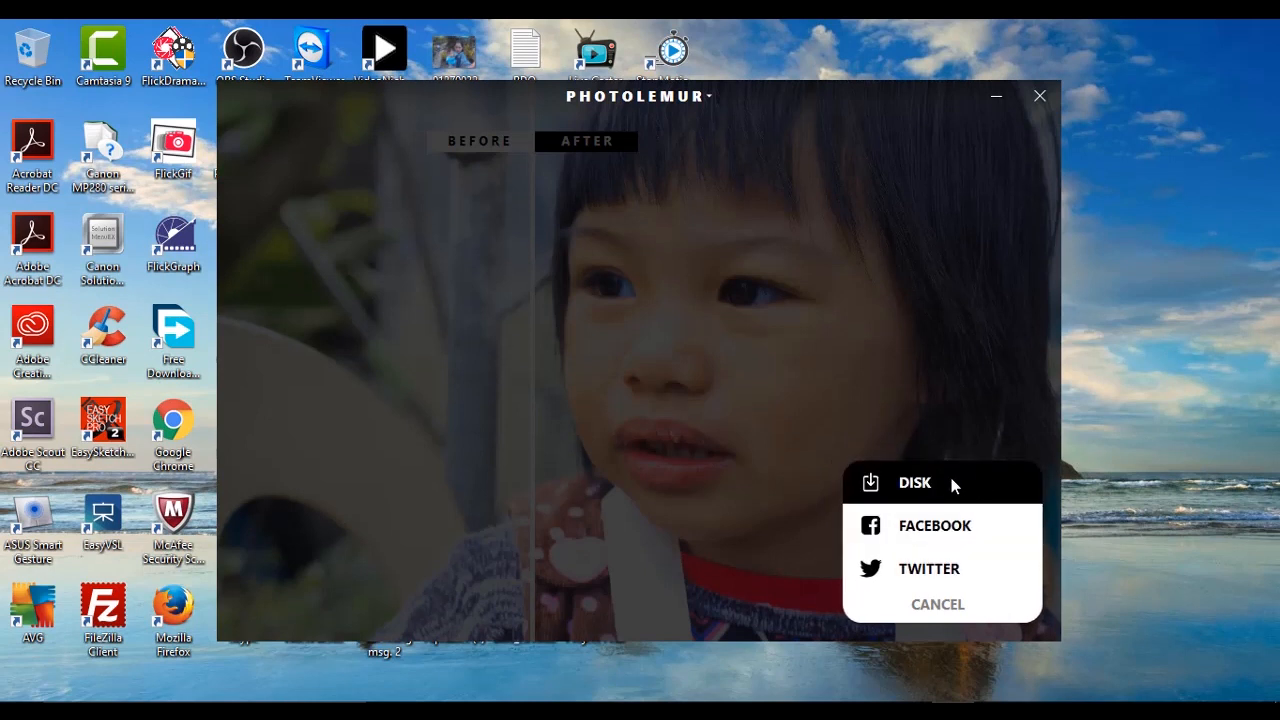
mouse_move(936, 526)
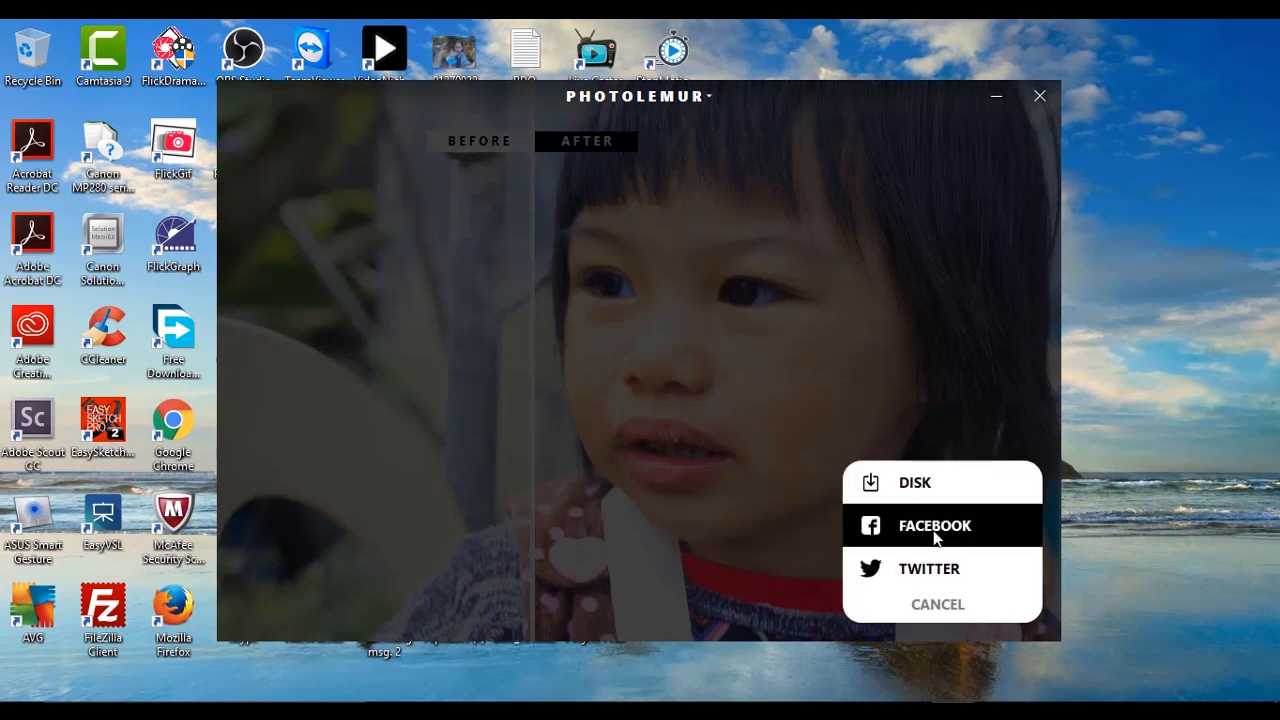
mouse_move(914, 482)
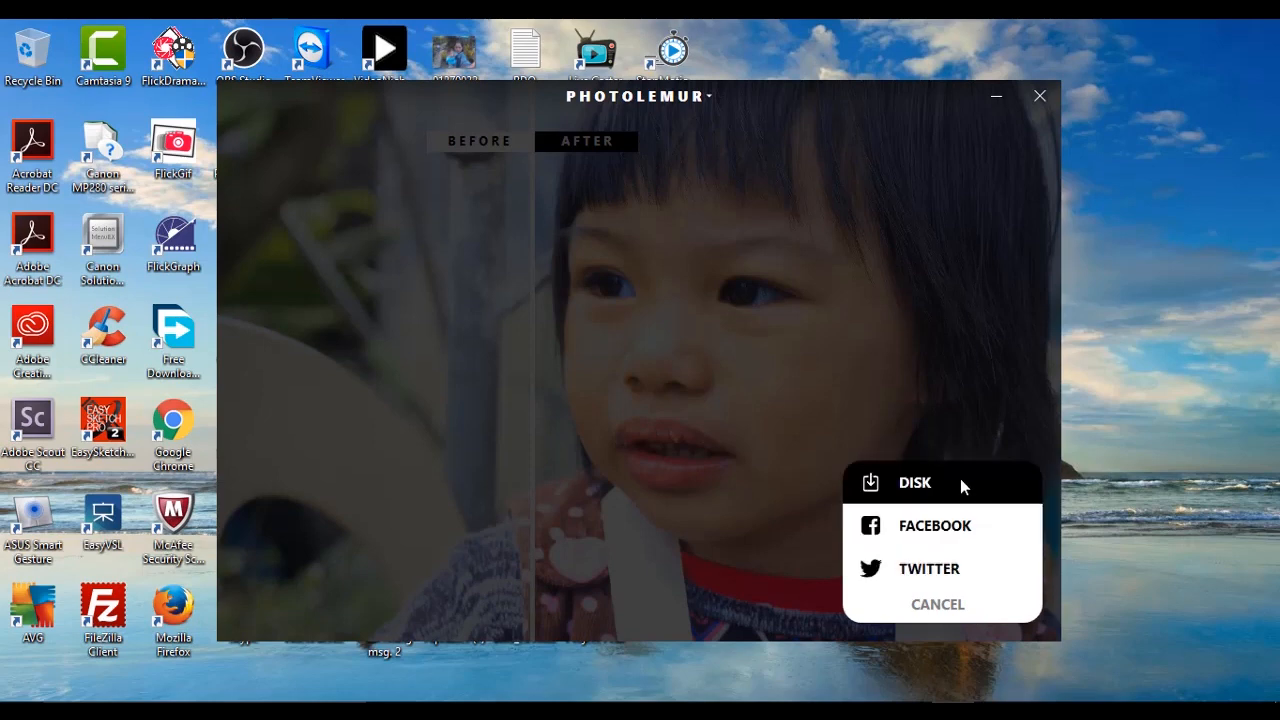
mouse_move(962, 486)
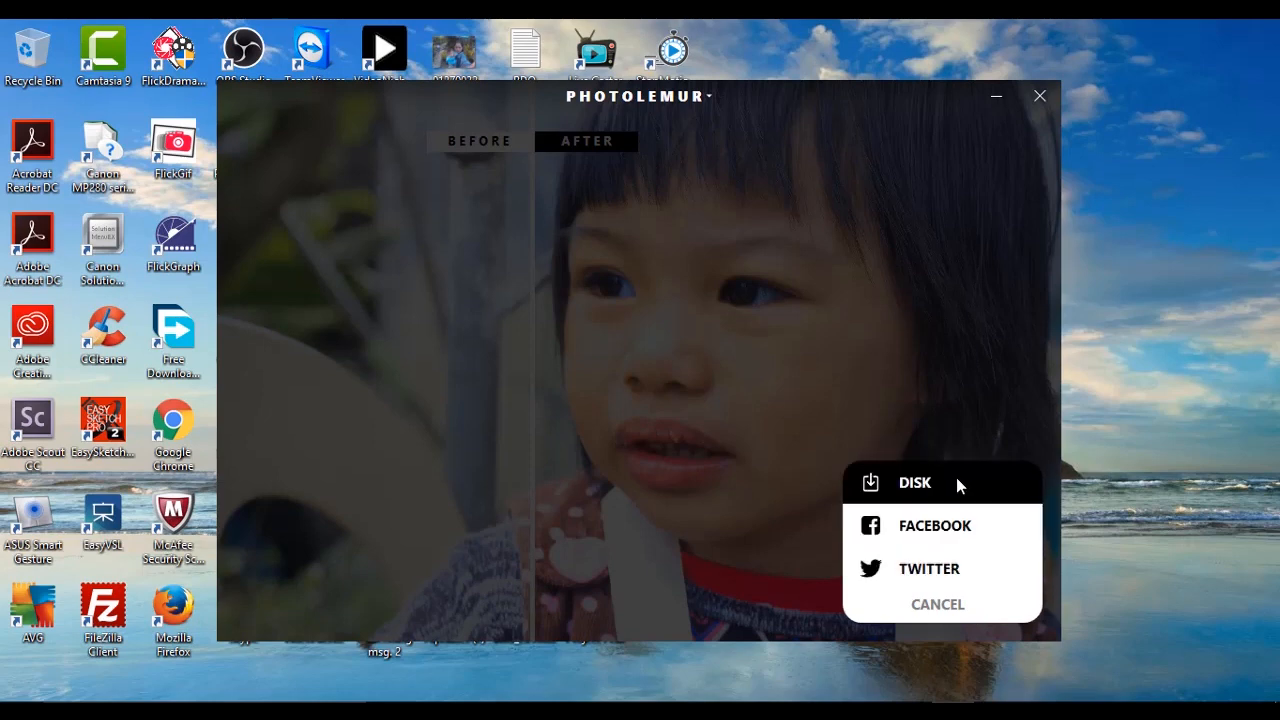
click(912, 482)
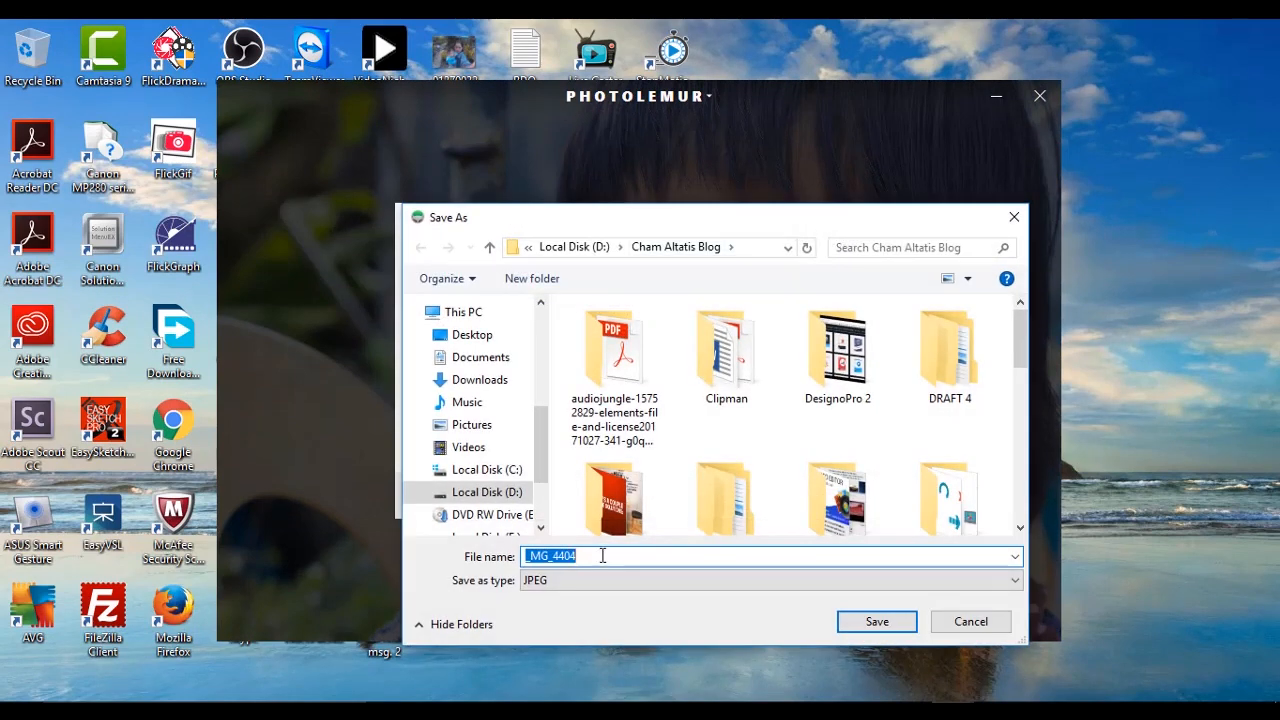
text(End)
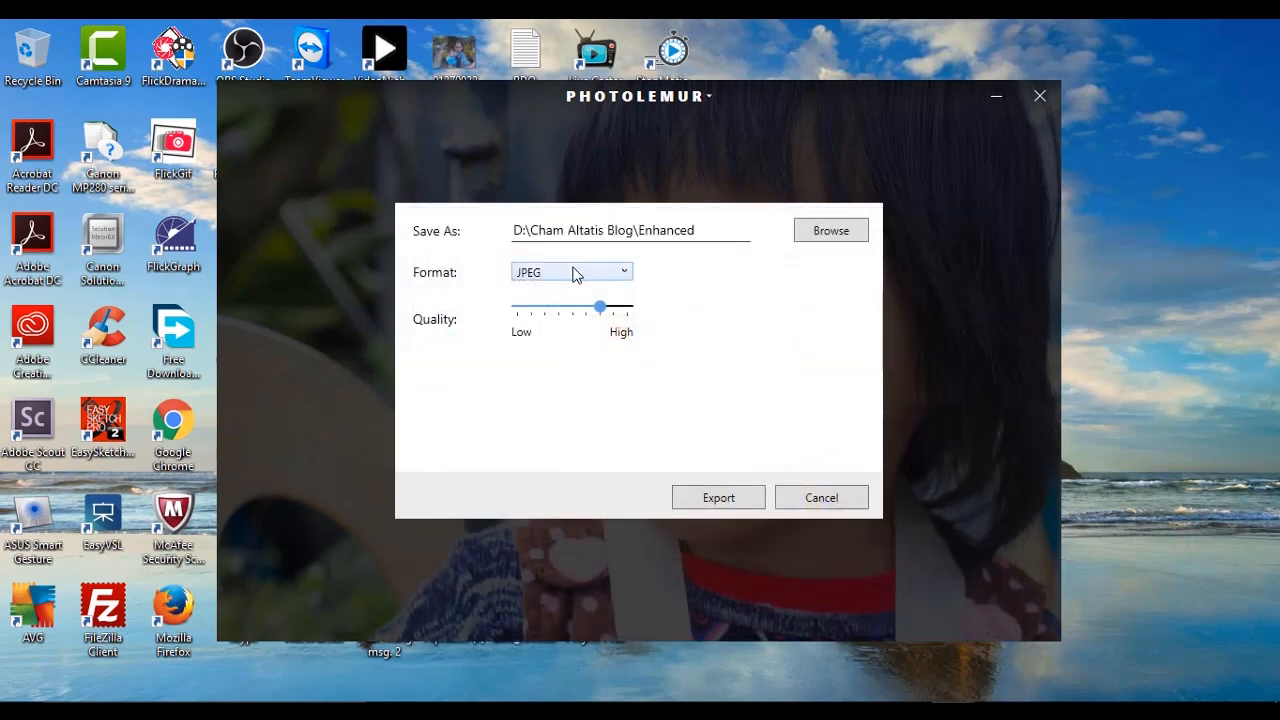
- Keep JPEG format, raise quality to the maximum and export the enhanced photo
click(572, 272)
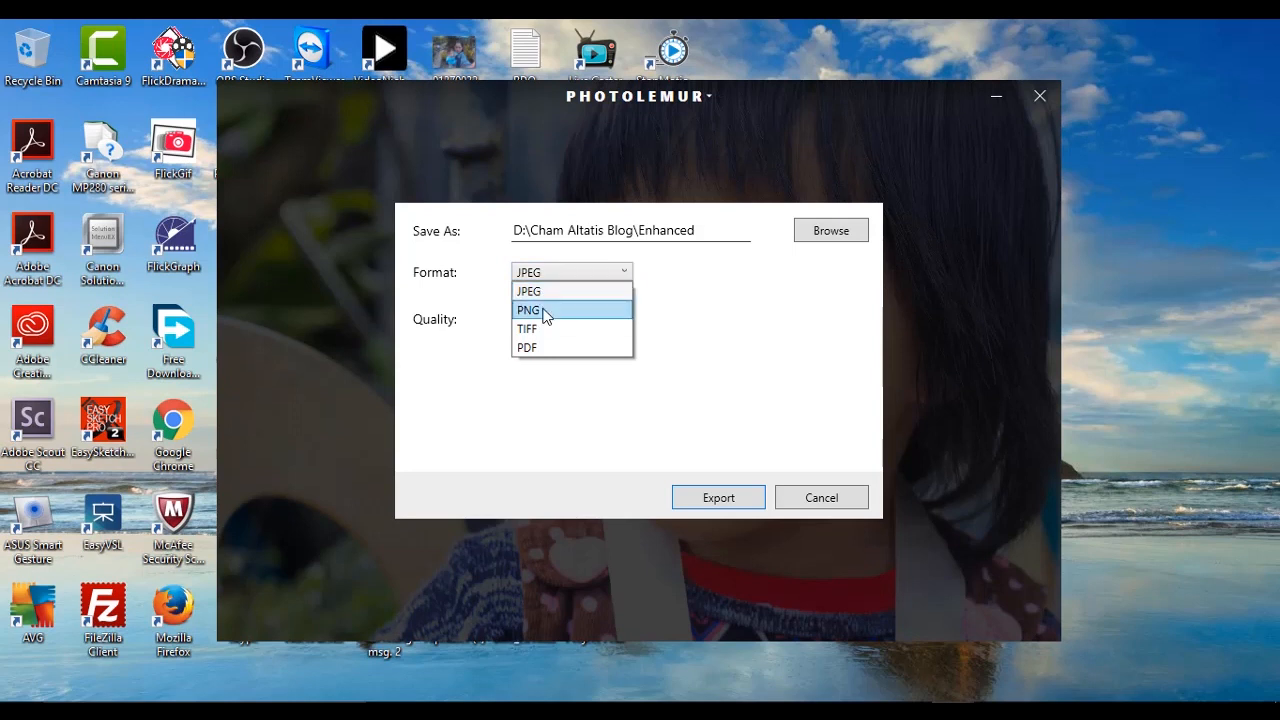
mouse_move(548, 348)
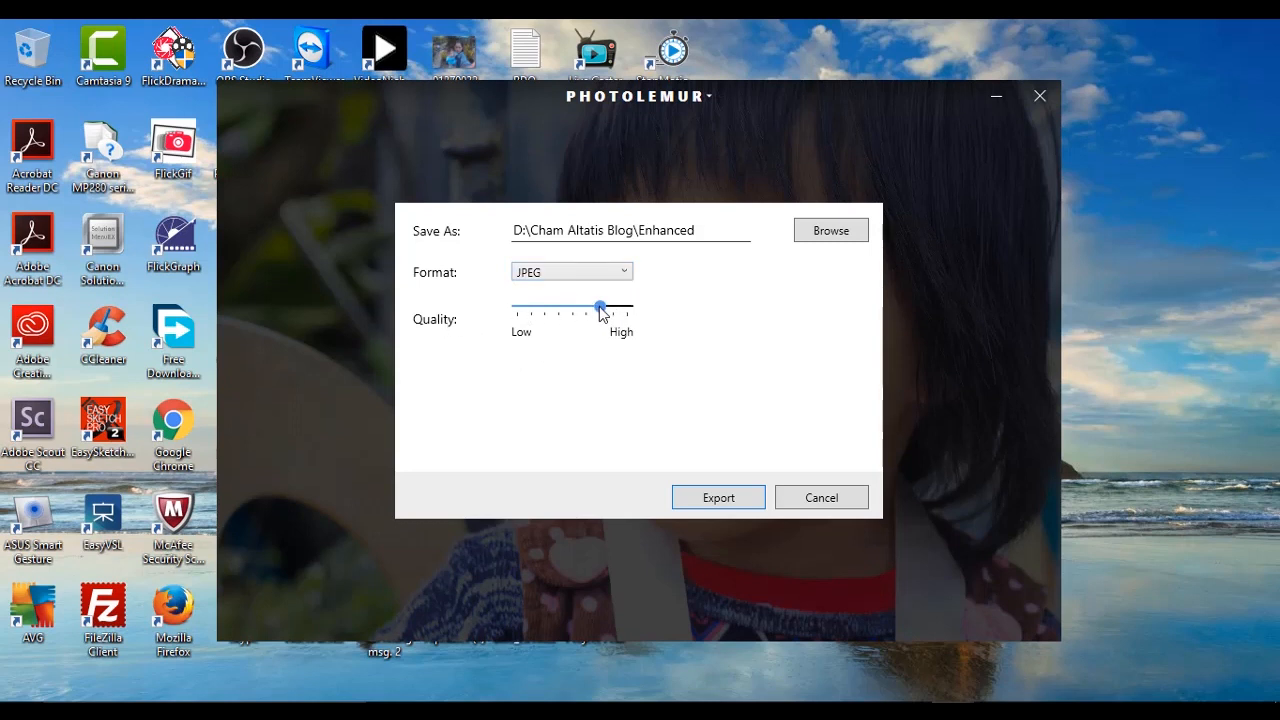
drag(600, 308, 628, 308)
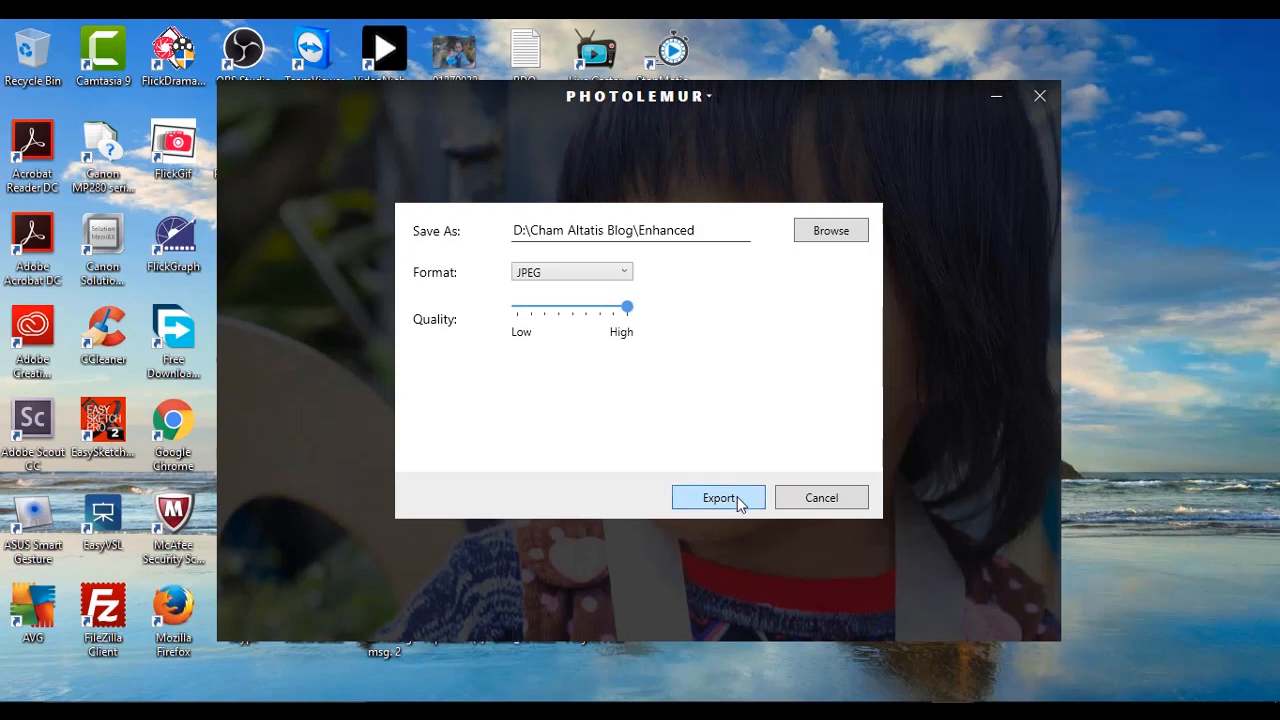
click(718, 496)
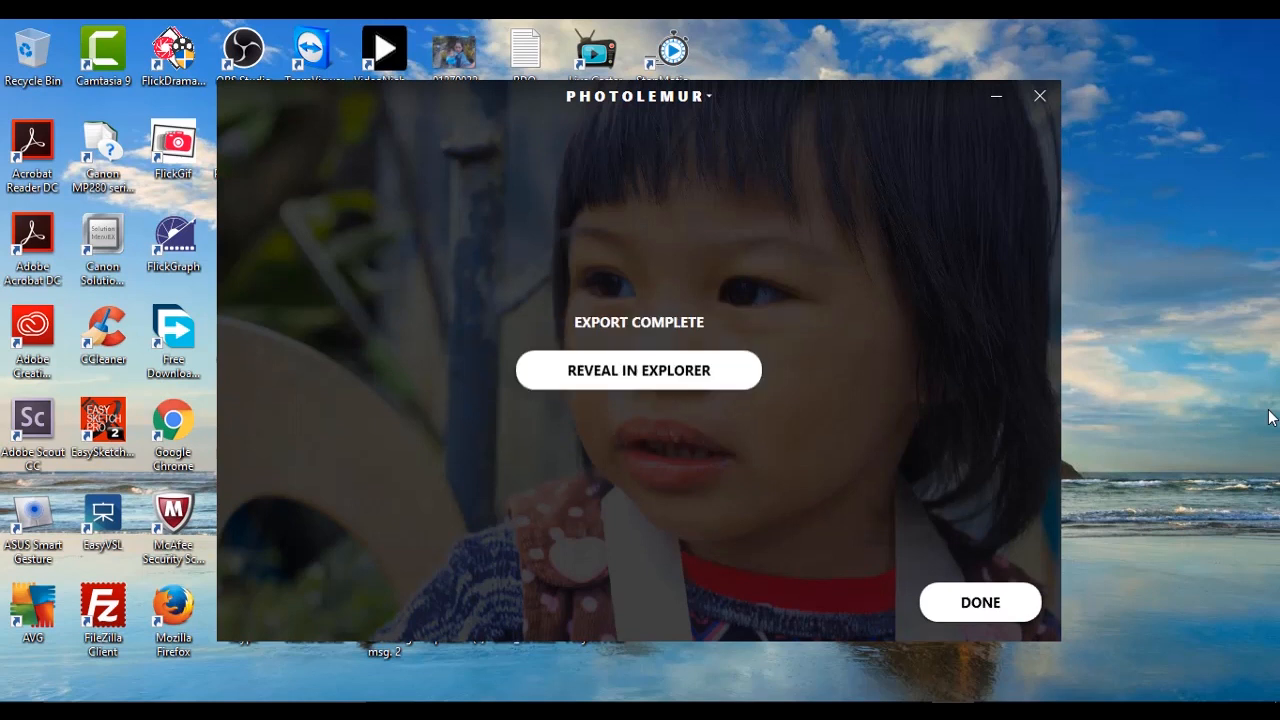
mouse_move(1268, 420)
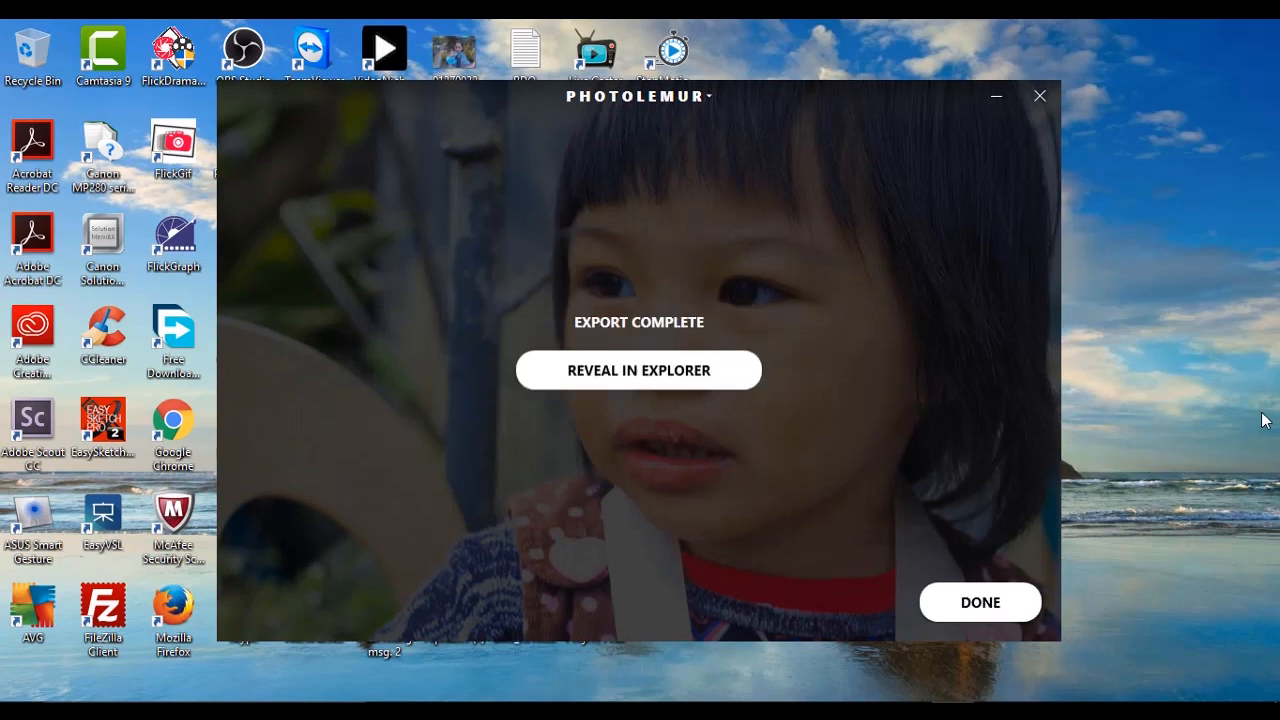
mouse_move(660, 390)
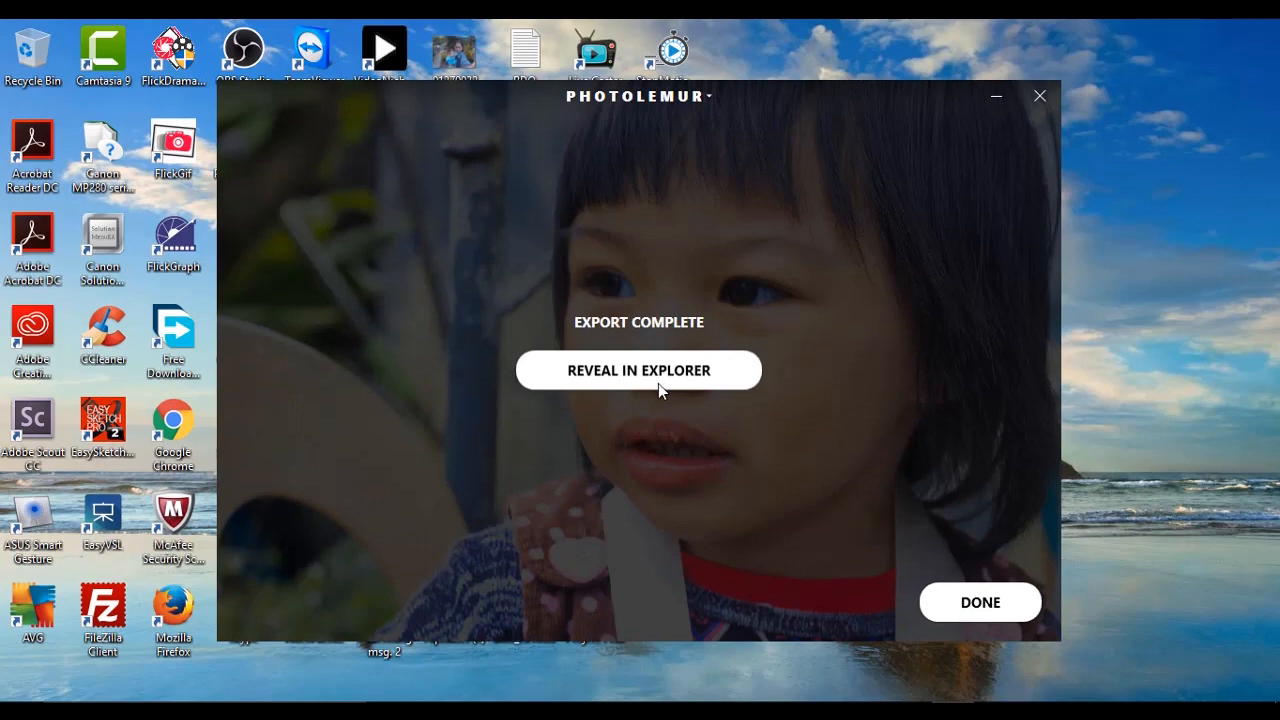
mouse_move(670, 382)
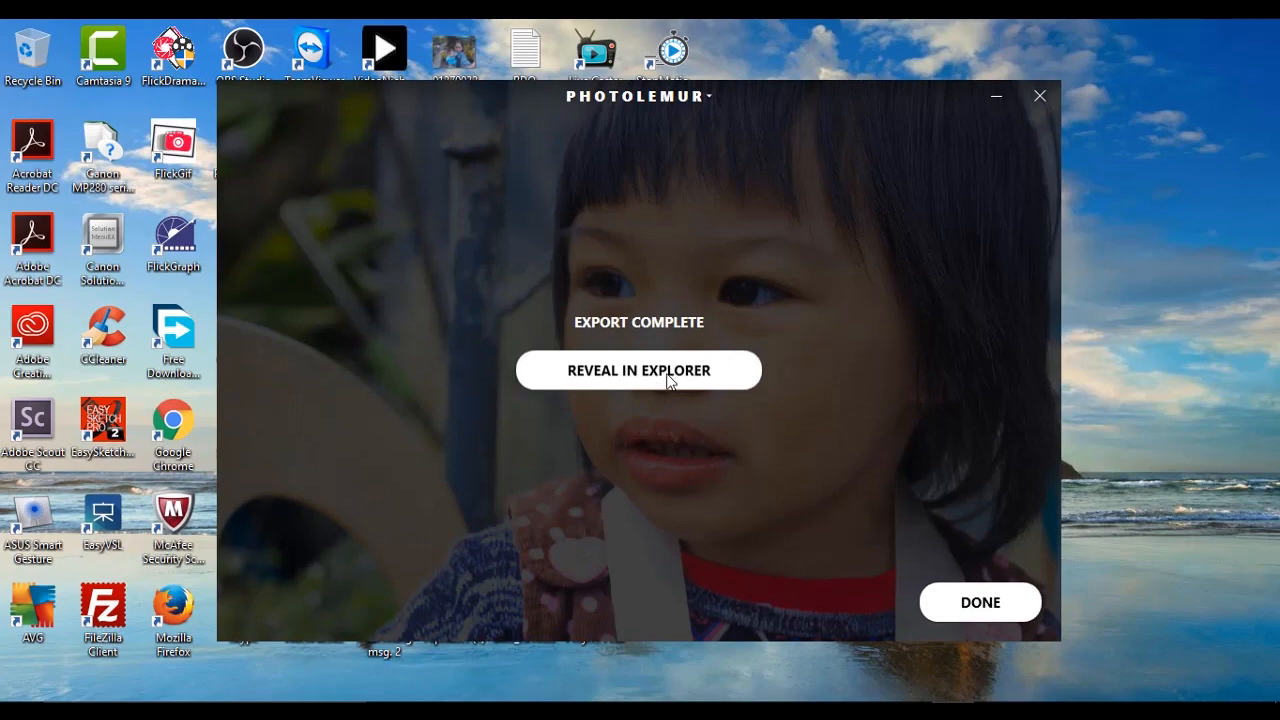
- Reveal the exported Enhanced.jpg in its folder from the Export Complete screen
click(638, 370)
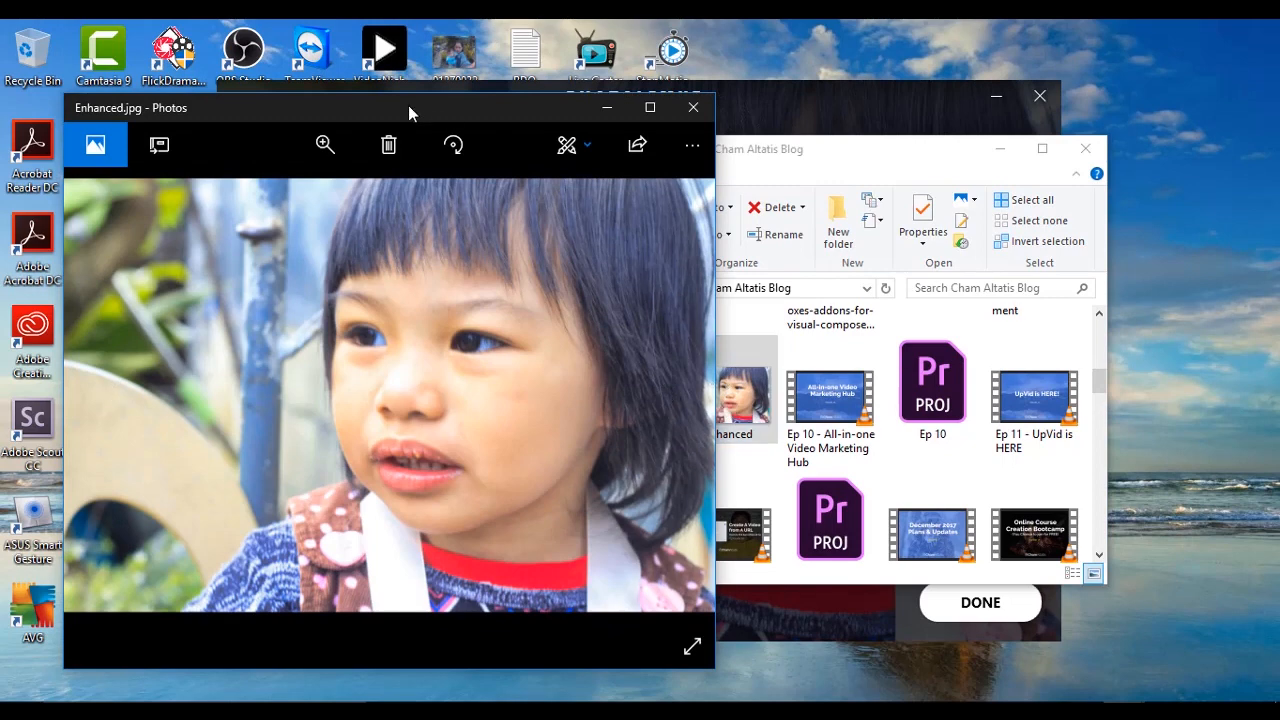
mouse_move(400, 124)
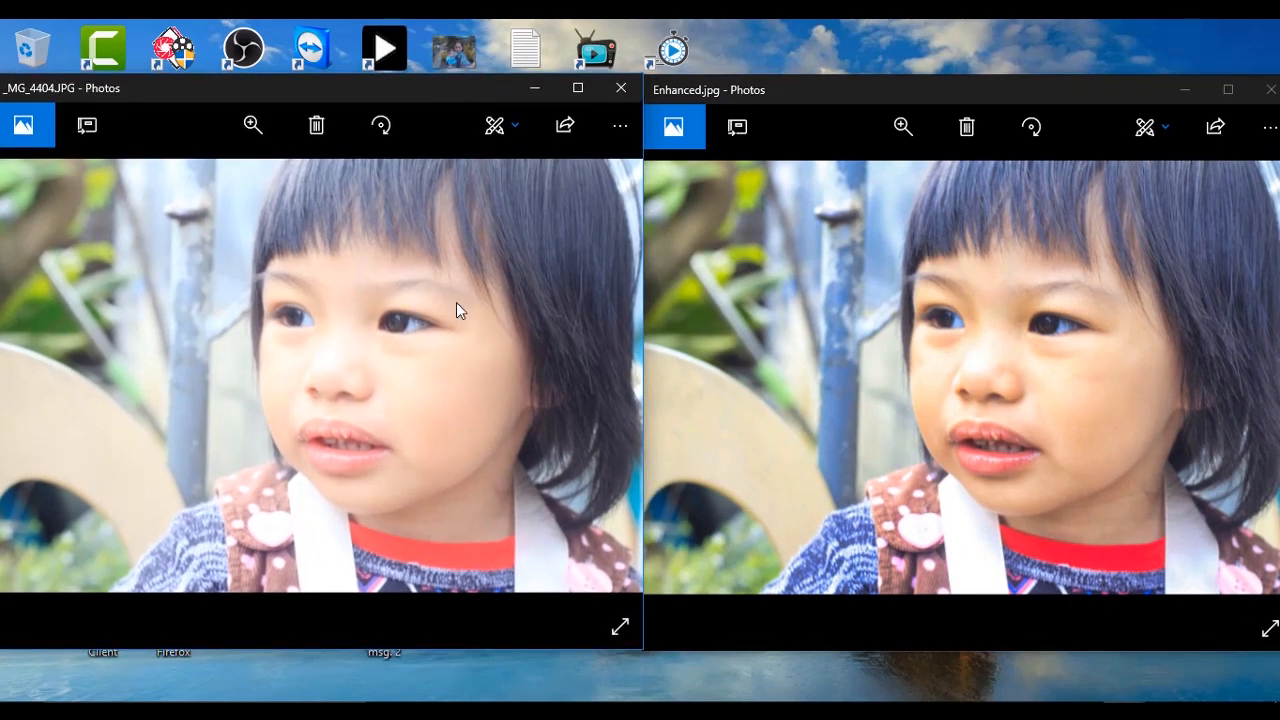
mouse_move(1012, 352)
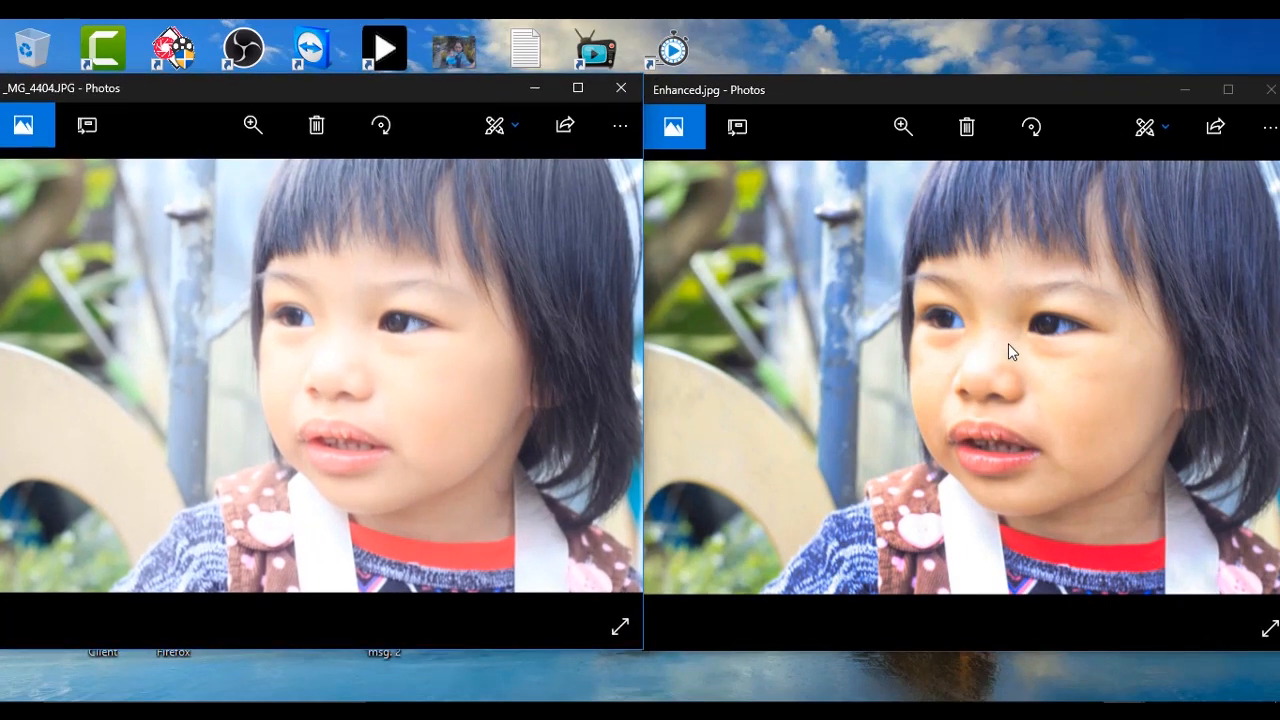